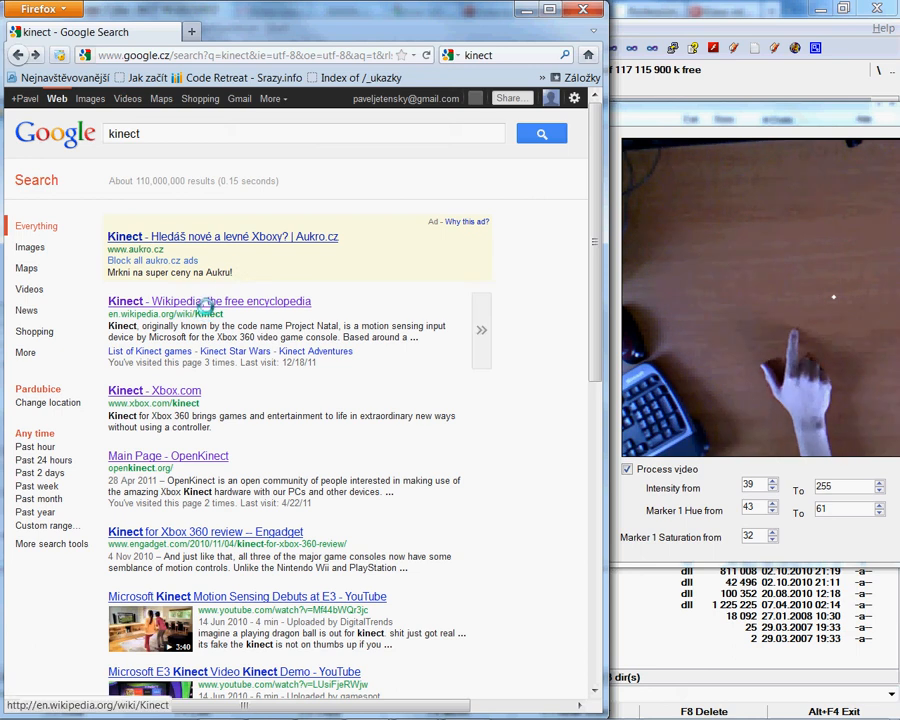
# Step: Open the 'Kinect - Wikipedia, the free encyclopedia' result from the kinect search
pyautogui.click(208, 301)
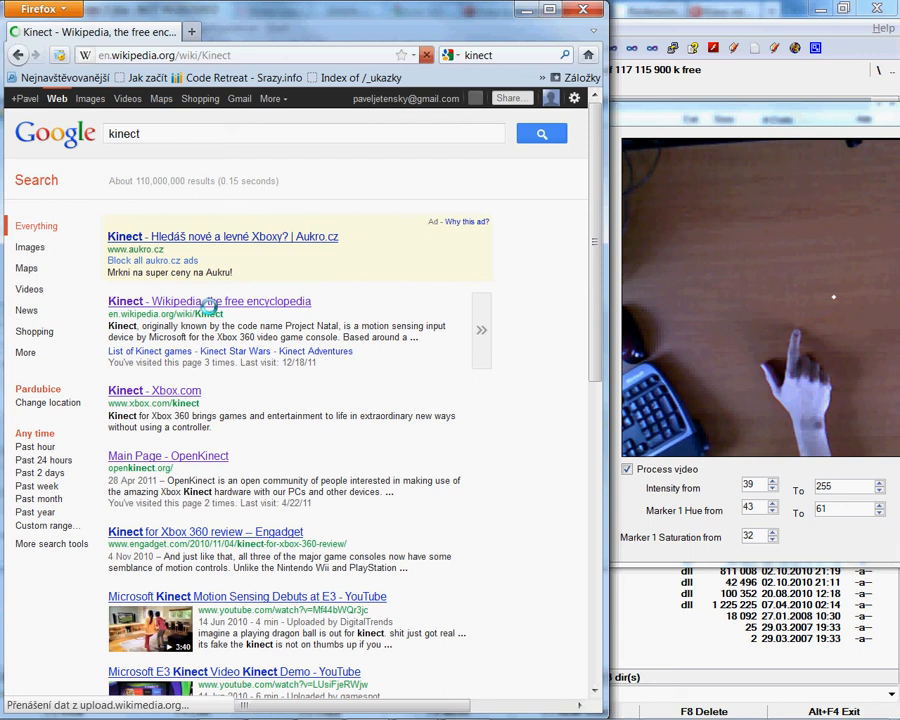
pyautogui.click(207, 301)
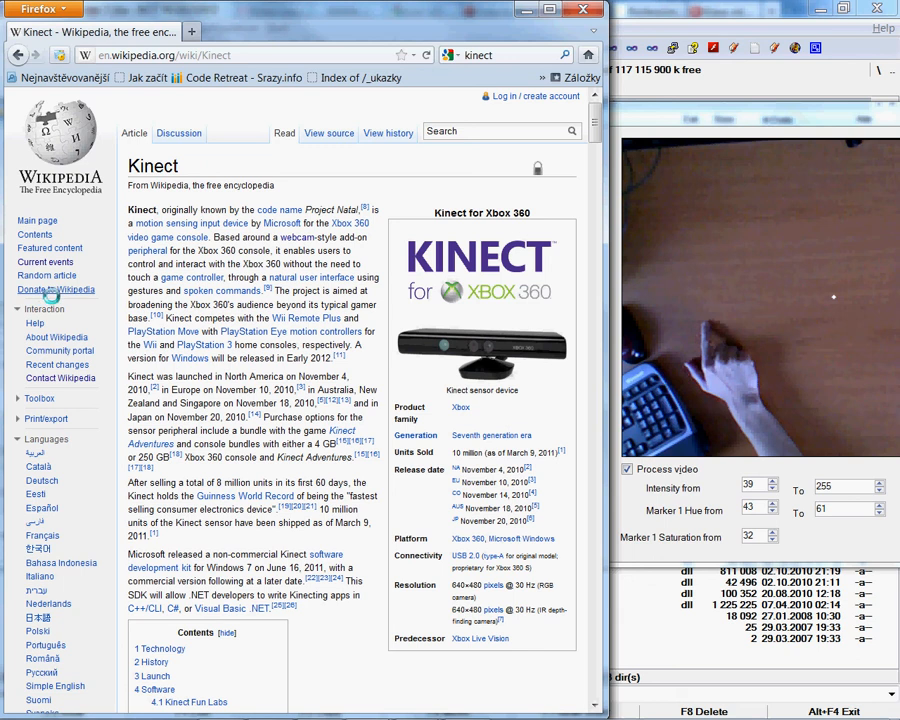
pyautogui.click(41, 287)
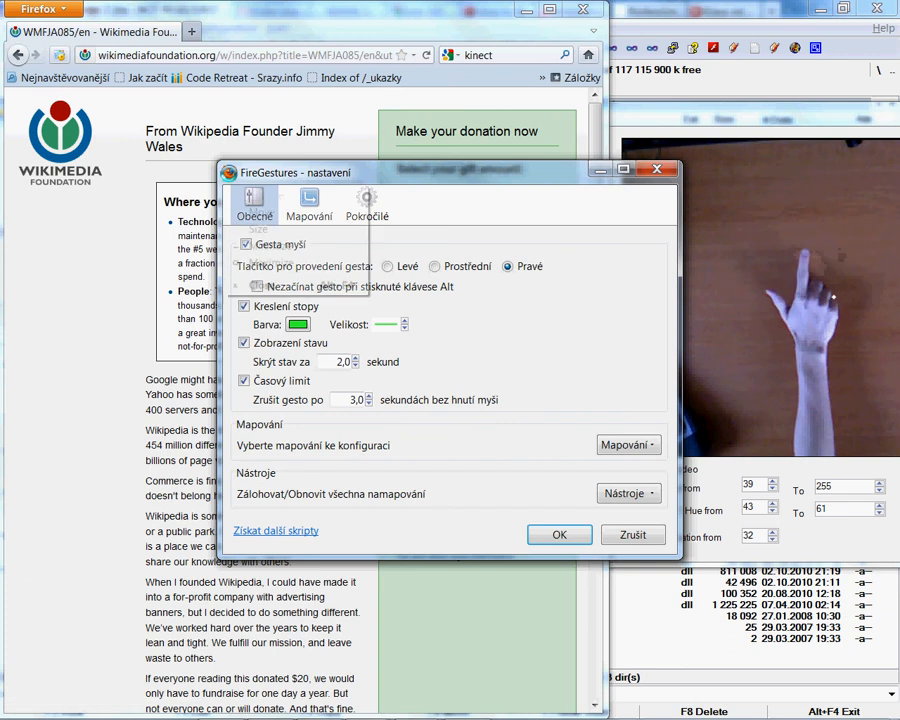
pyautogui.click(559, 534)
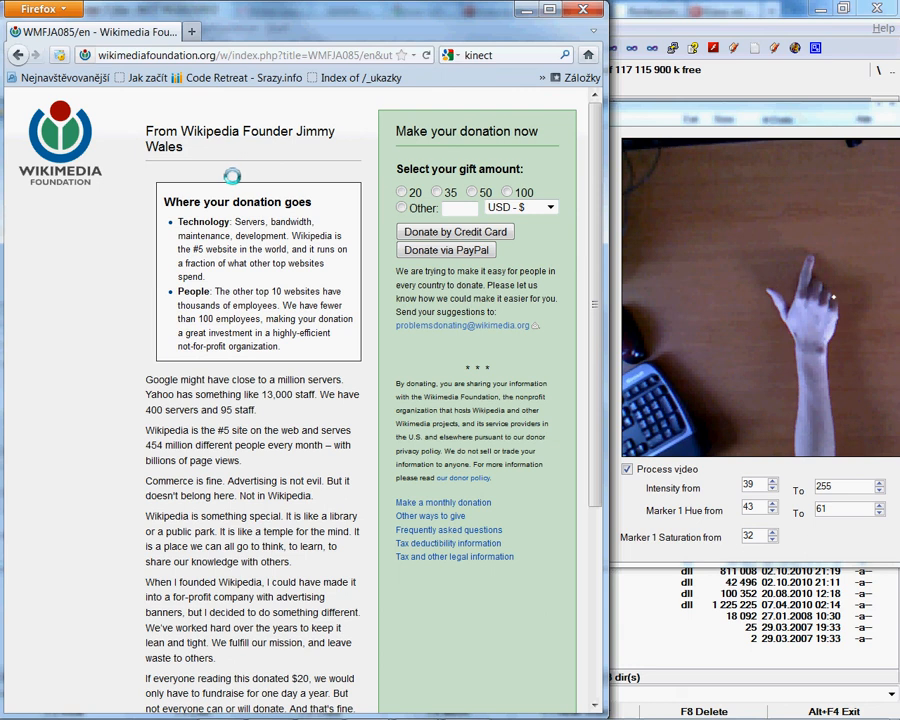